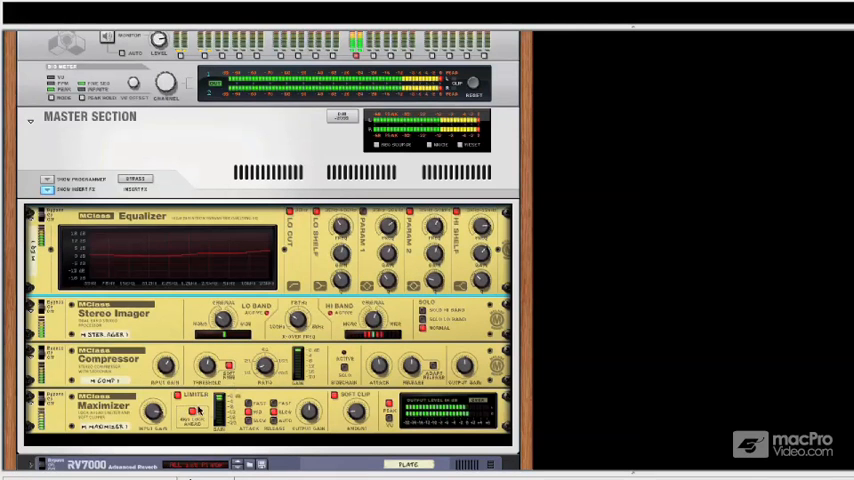
pyautogui.moveTo(472, 95)
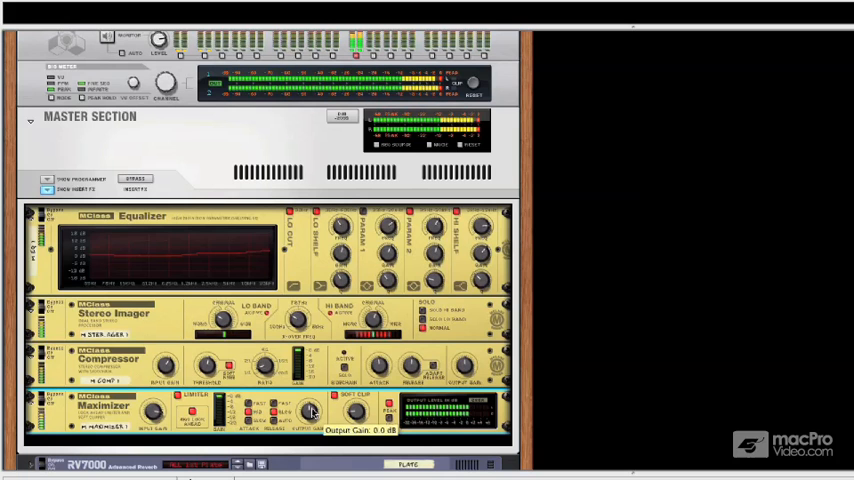
# Step: Raise the MClass Compressor's Input Gain knob to about 3.4 dB
pyautogui.moveTo(310, 410); pyautogui.dragTo(308, 413)
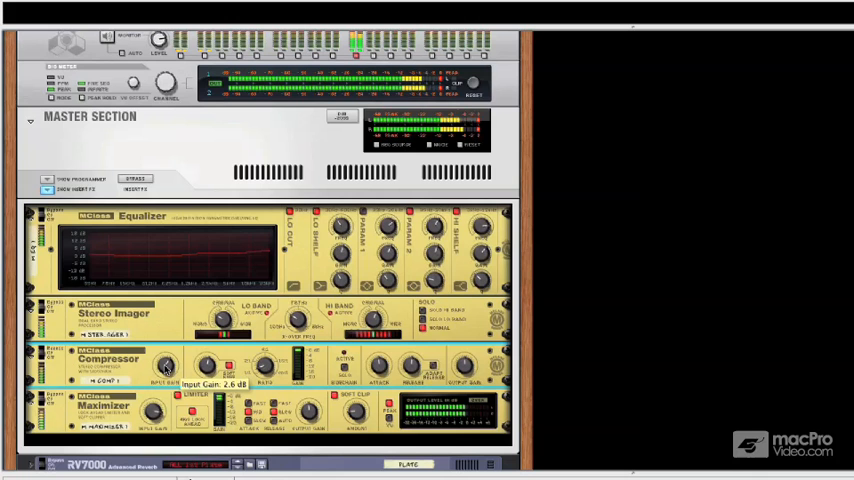
pyautogui.moveTo(168, 365); pyautogui.dragTo(185, 355)
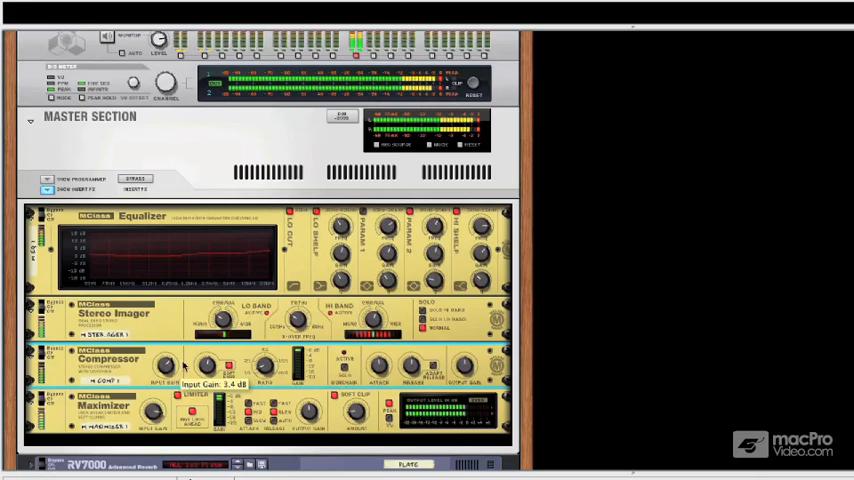